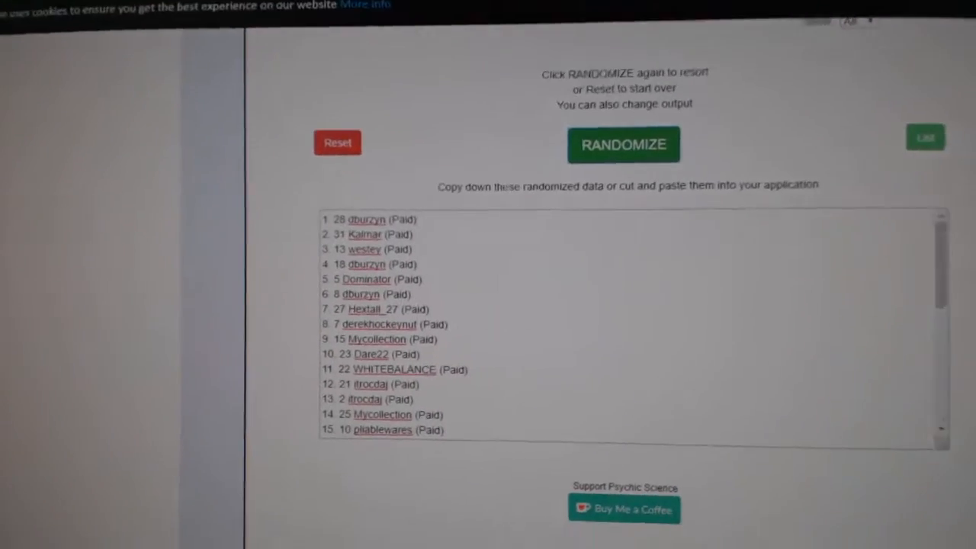
# - Randomize the paid participant name list twice to reshuffle its order
pyautogui.click(623, 144)
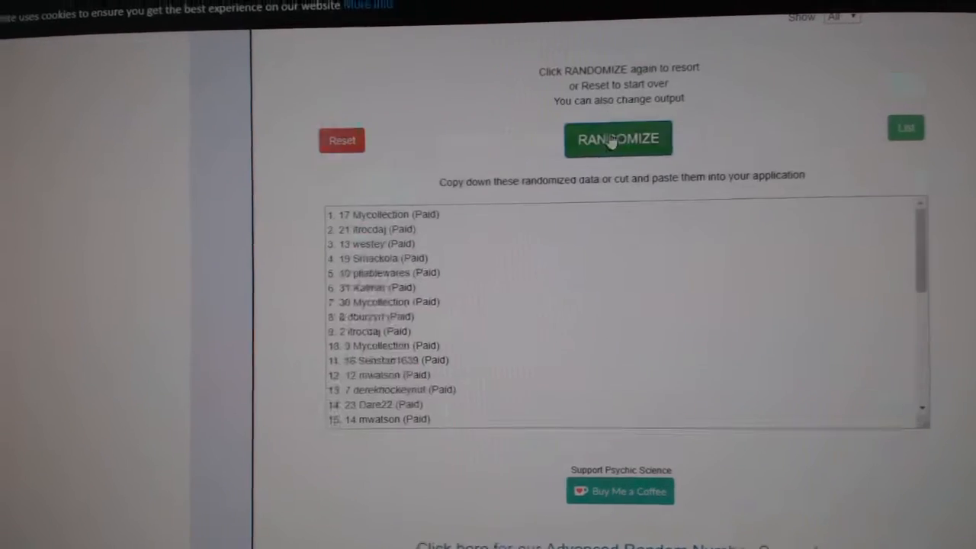
pyautogui.click(618, 139)
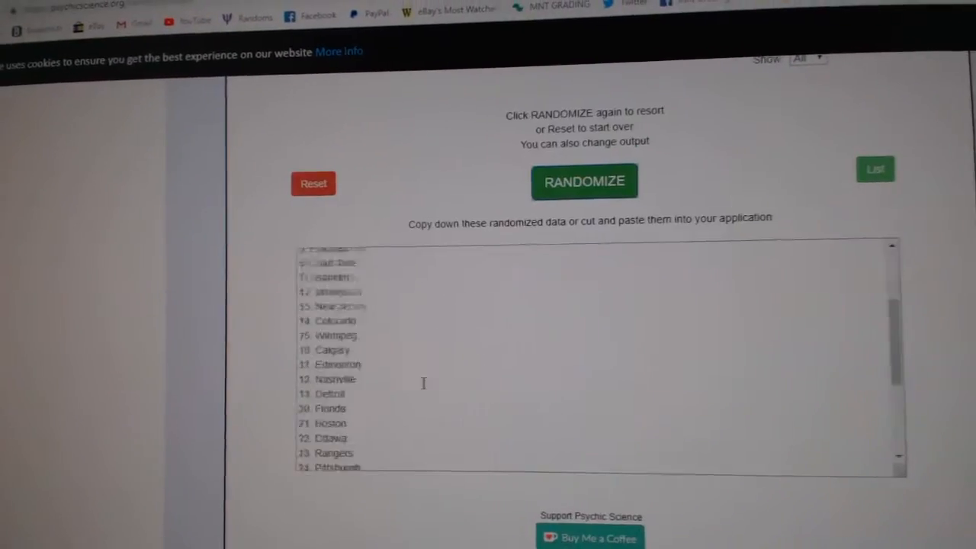
pyautogui.click(583, 181)
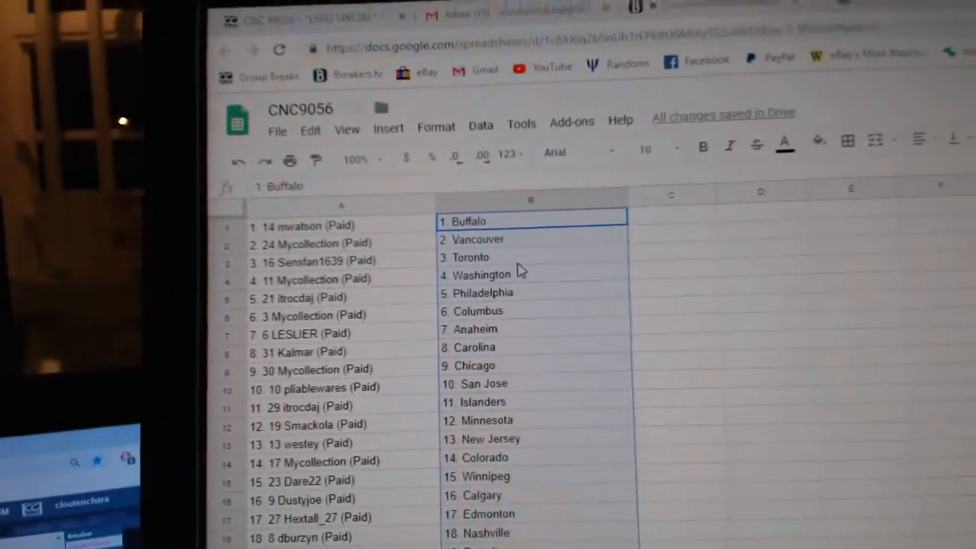
pyautogui.scroll(-3)
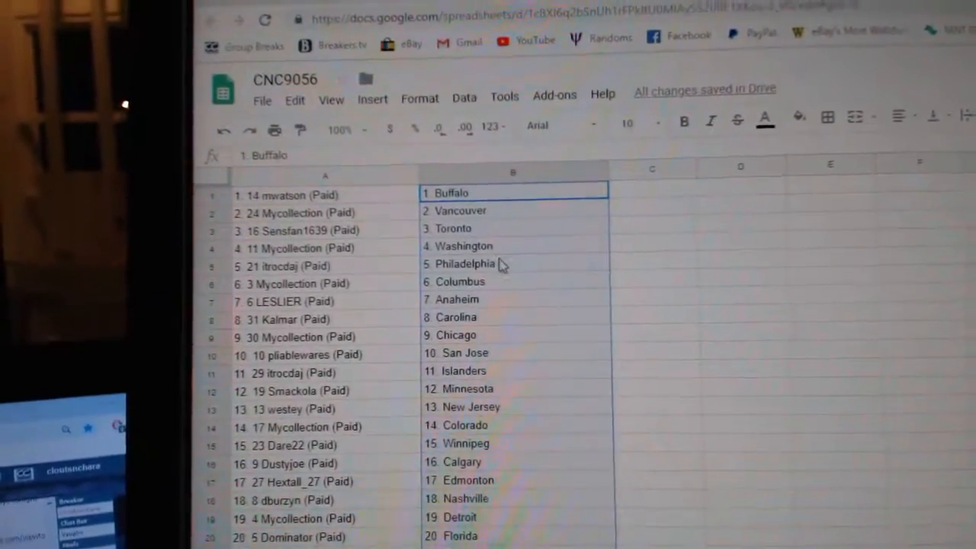
pyautogui.click(514, 305)
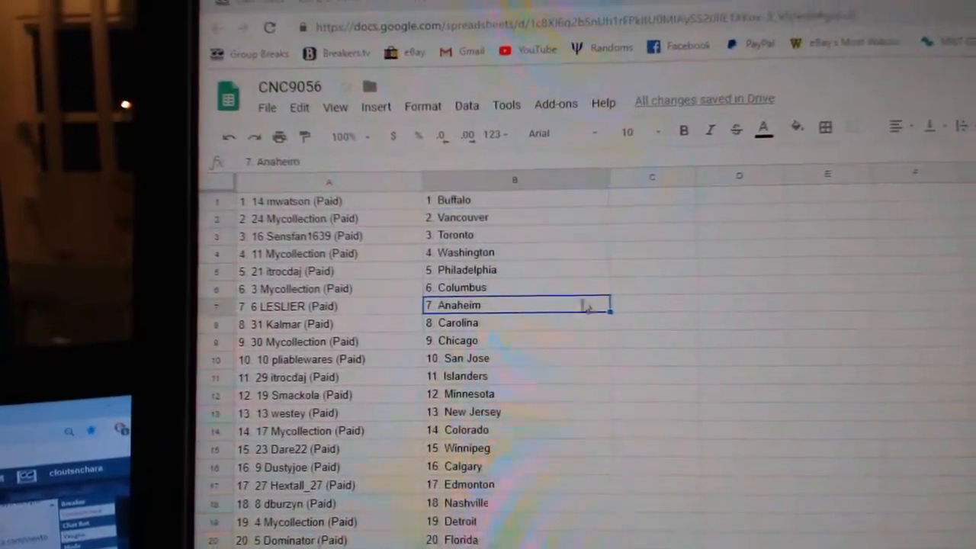
pyautogui.scroll(-3)
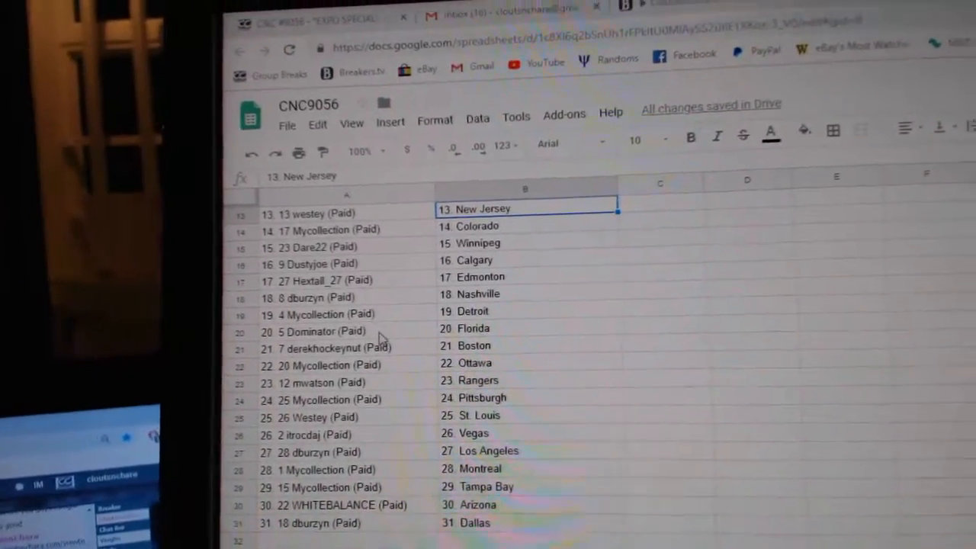
pyautogui.scroll(-3)
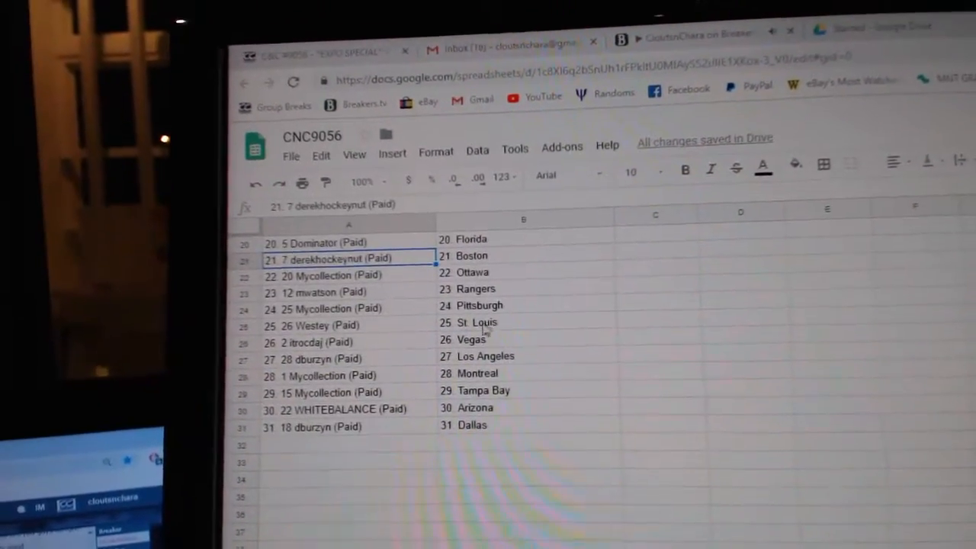